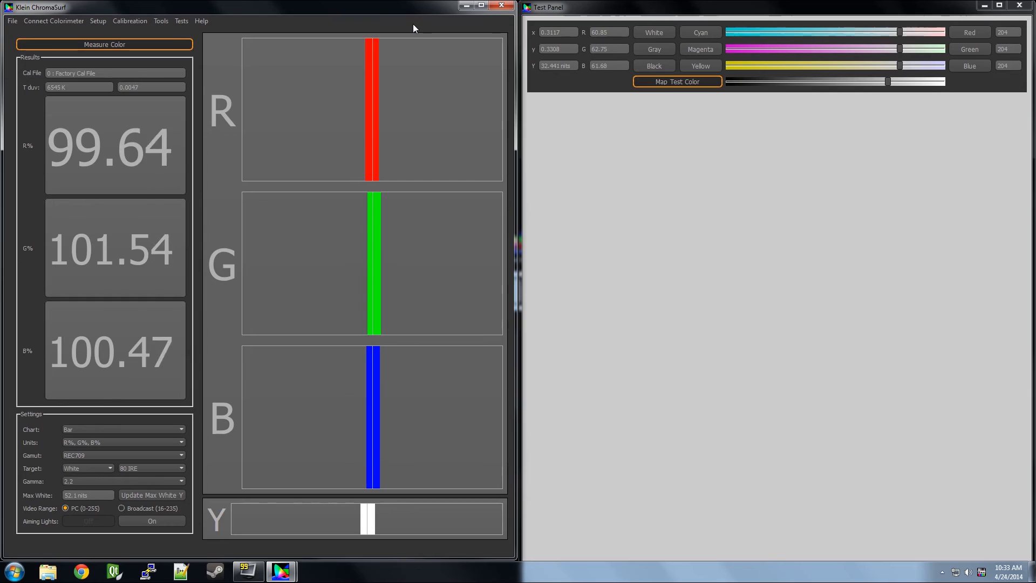
Step: Open the Target IRE list (currently 80 IRE) and scroll up toward 30 IRE
left_click(180, 468)
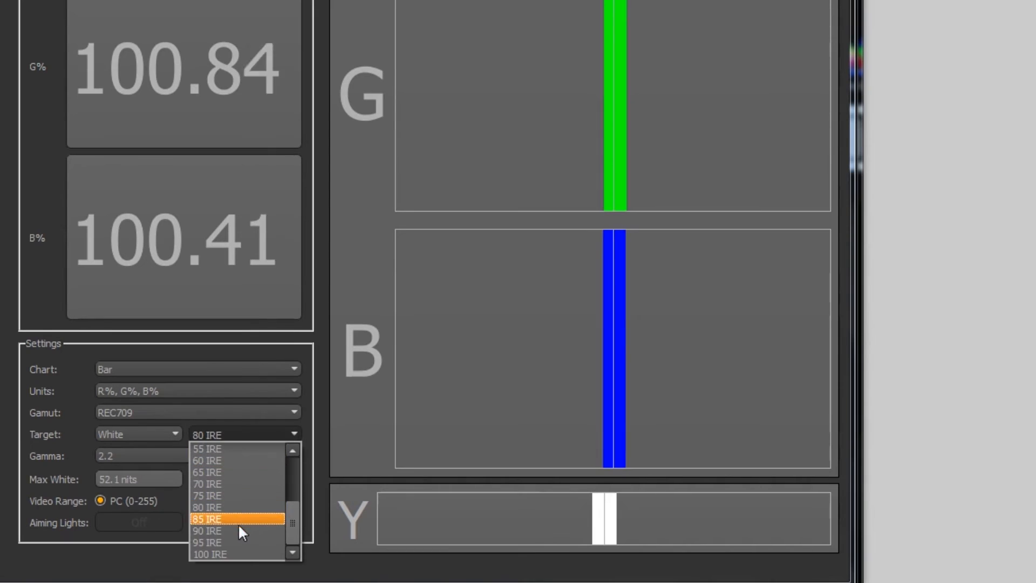
scroll("up", 3)
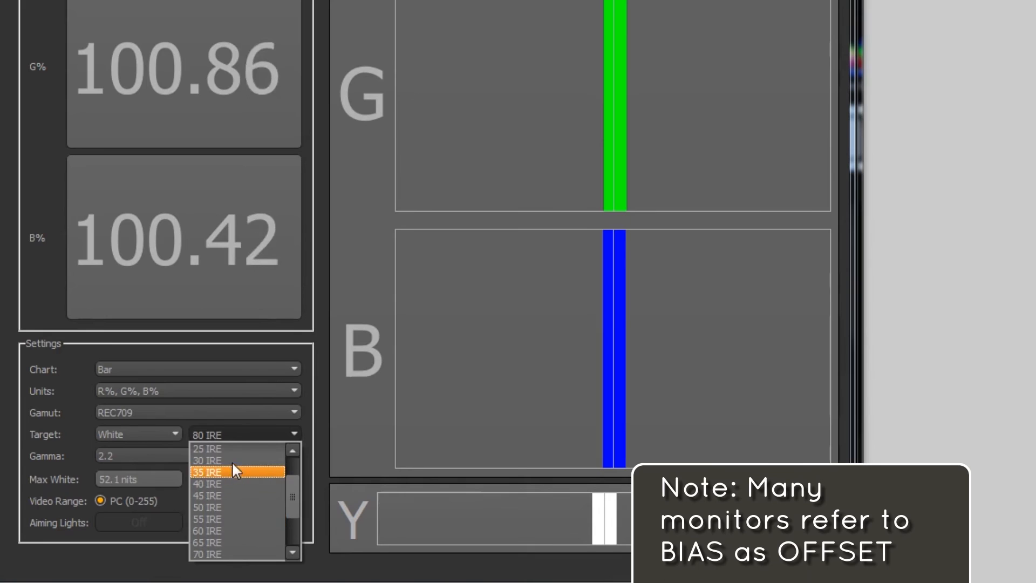
Step: Measure white at 30 IRE with R, G, B near 100%, then set the target to Red
left_click(207, 460)
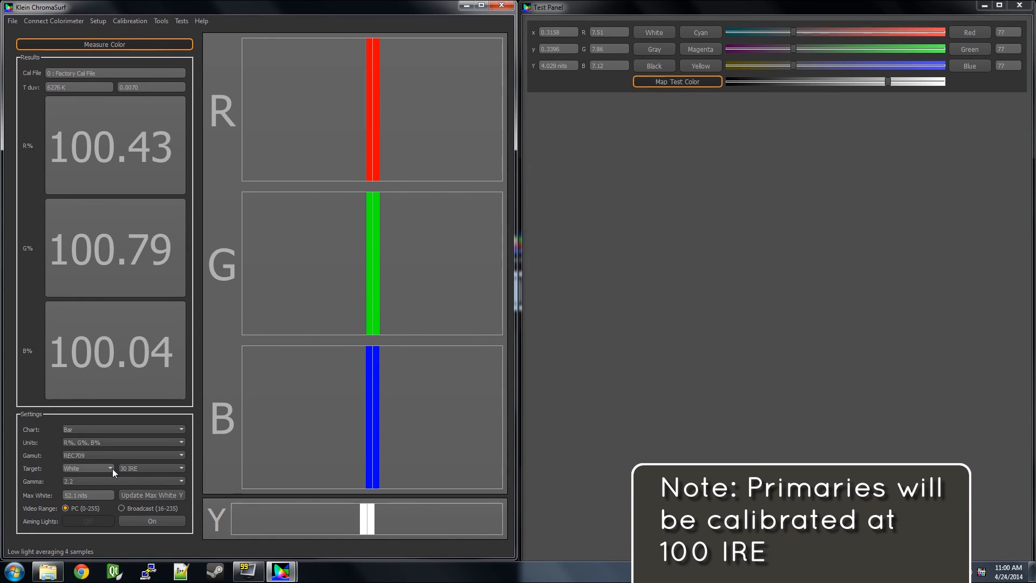
left_click(86, 468)
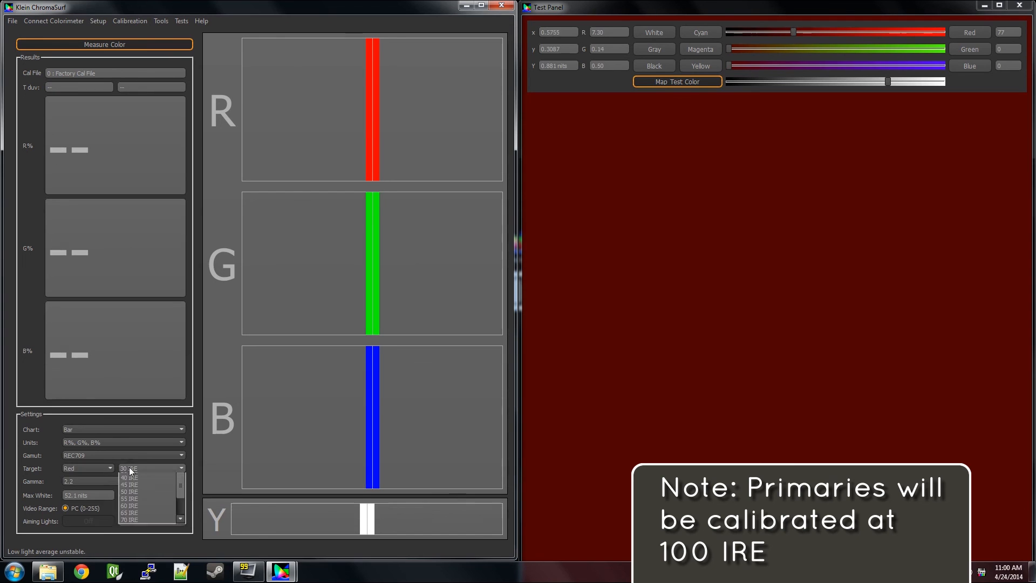